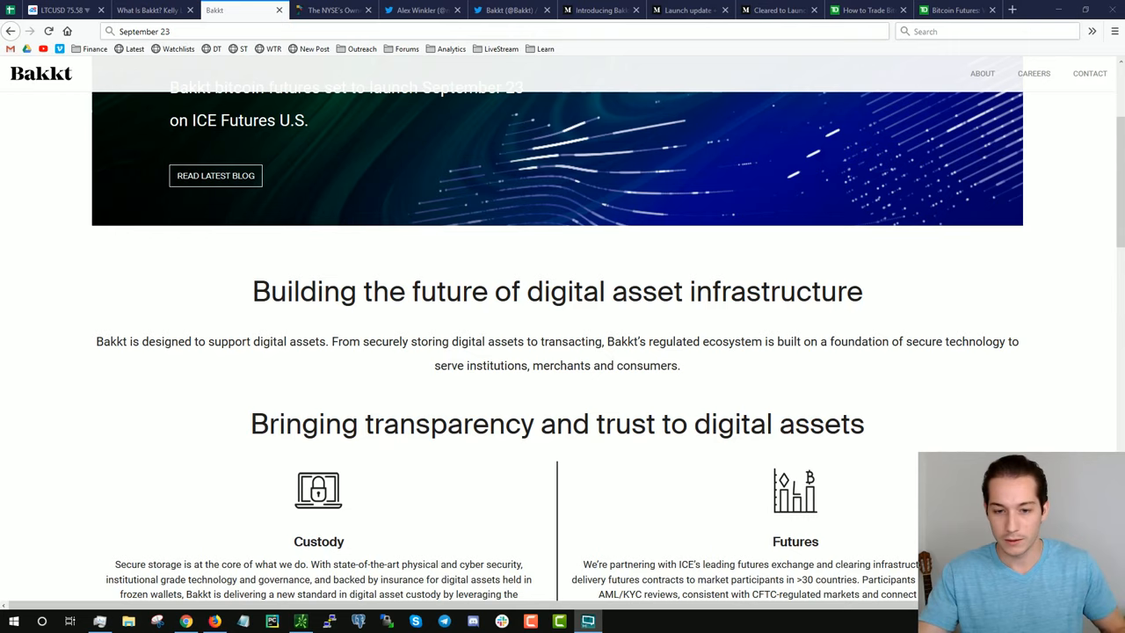
{"action": "left_click", "coordinate": [150, 10]}
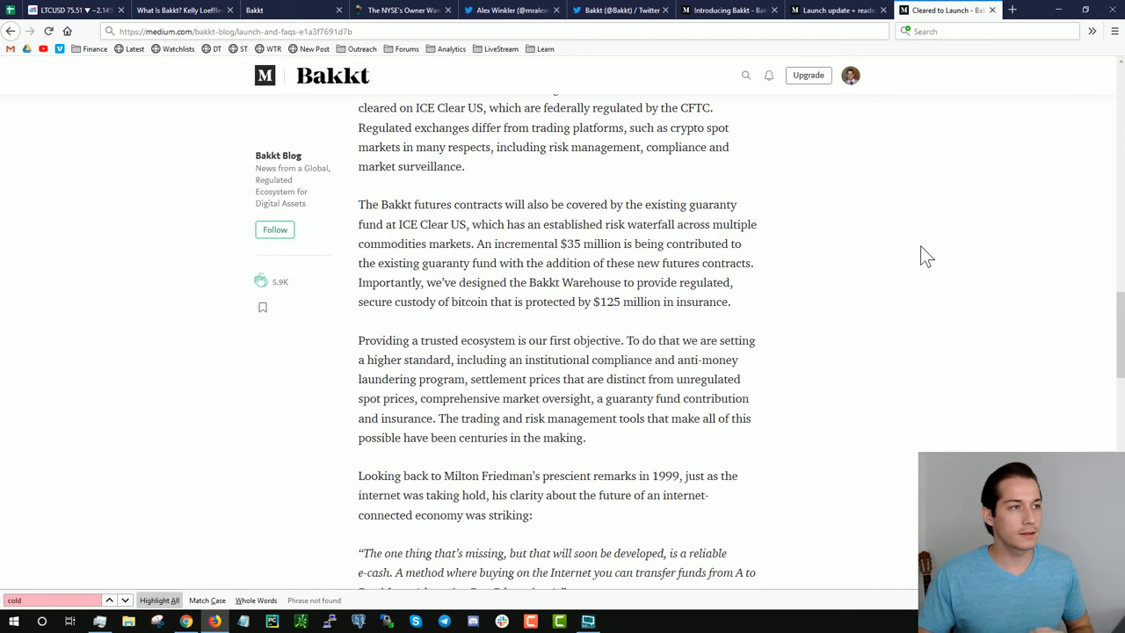
{"action": "left_click", "coordinate": [620, 10]}
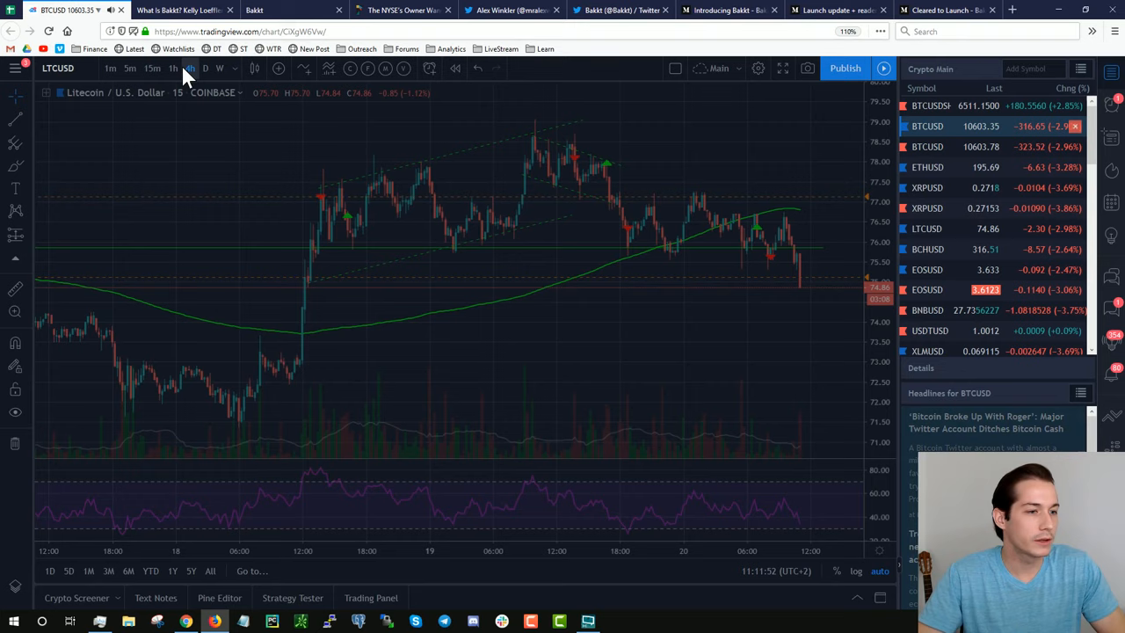
{"action": "left_click", "coordinate": [189, 68]}
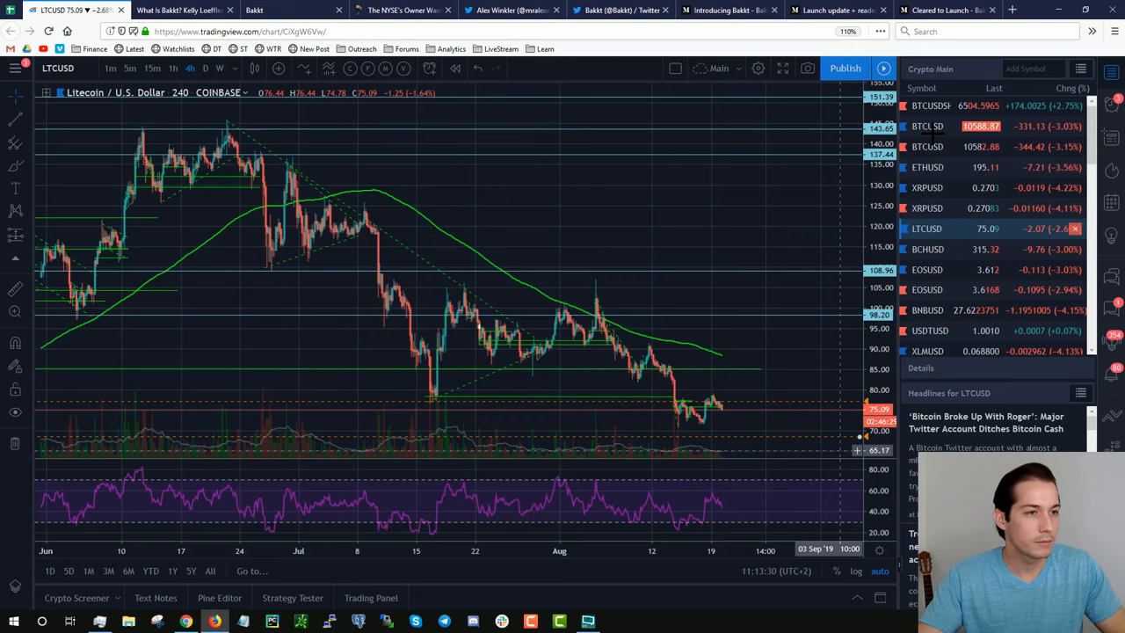
- Switch the TradingView chart back to BTCUSD to view the annotated 4-hour projection
{"action": "left_click", "coordinate": [927, 126]}
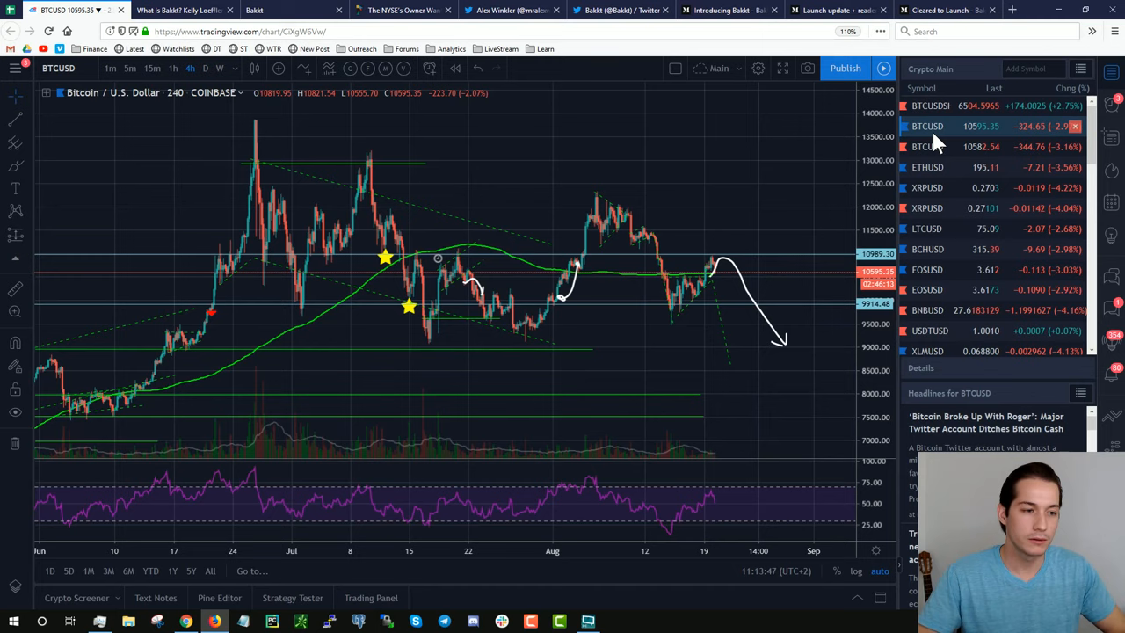